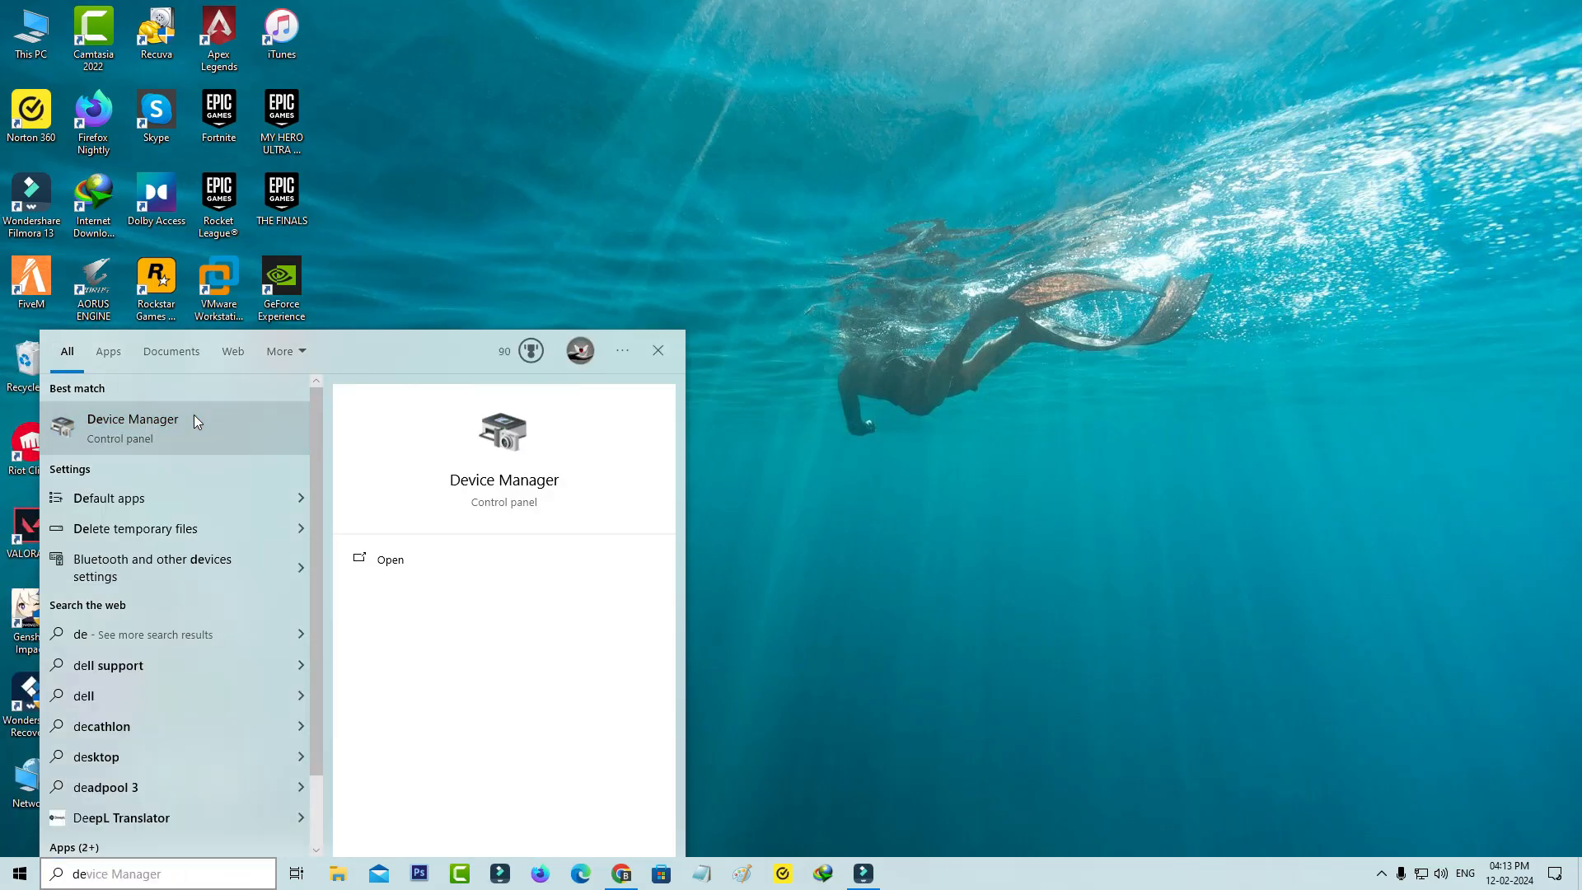
Step: Open Device Manager and select the failed Unknown USB Device for uninstalling
click(388, 558)
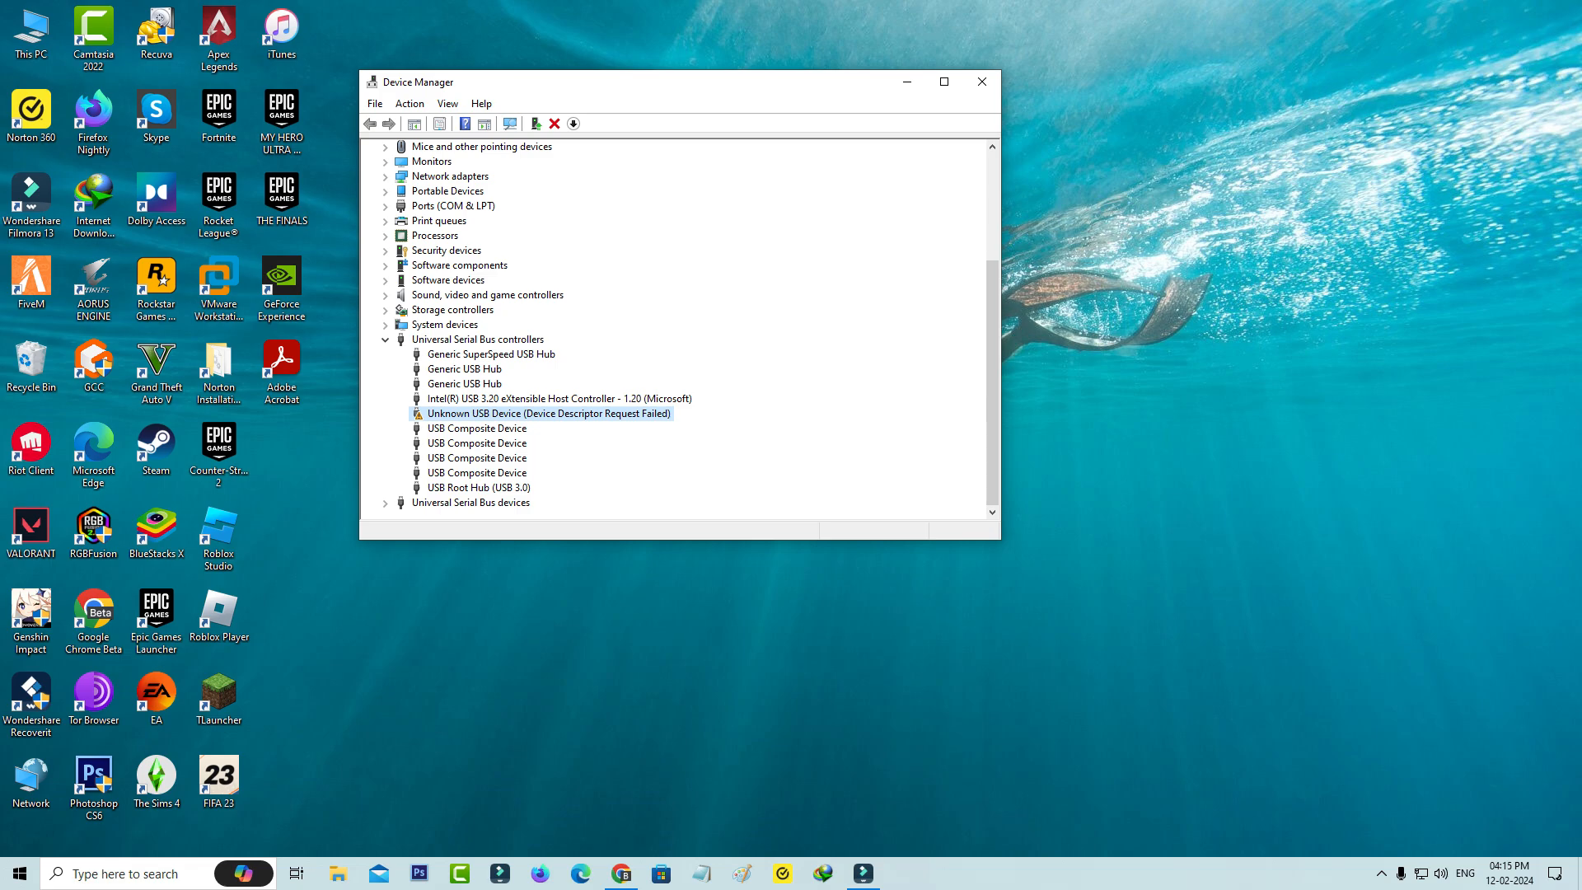
click(980, 82)
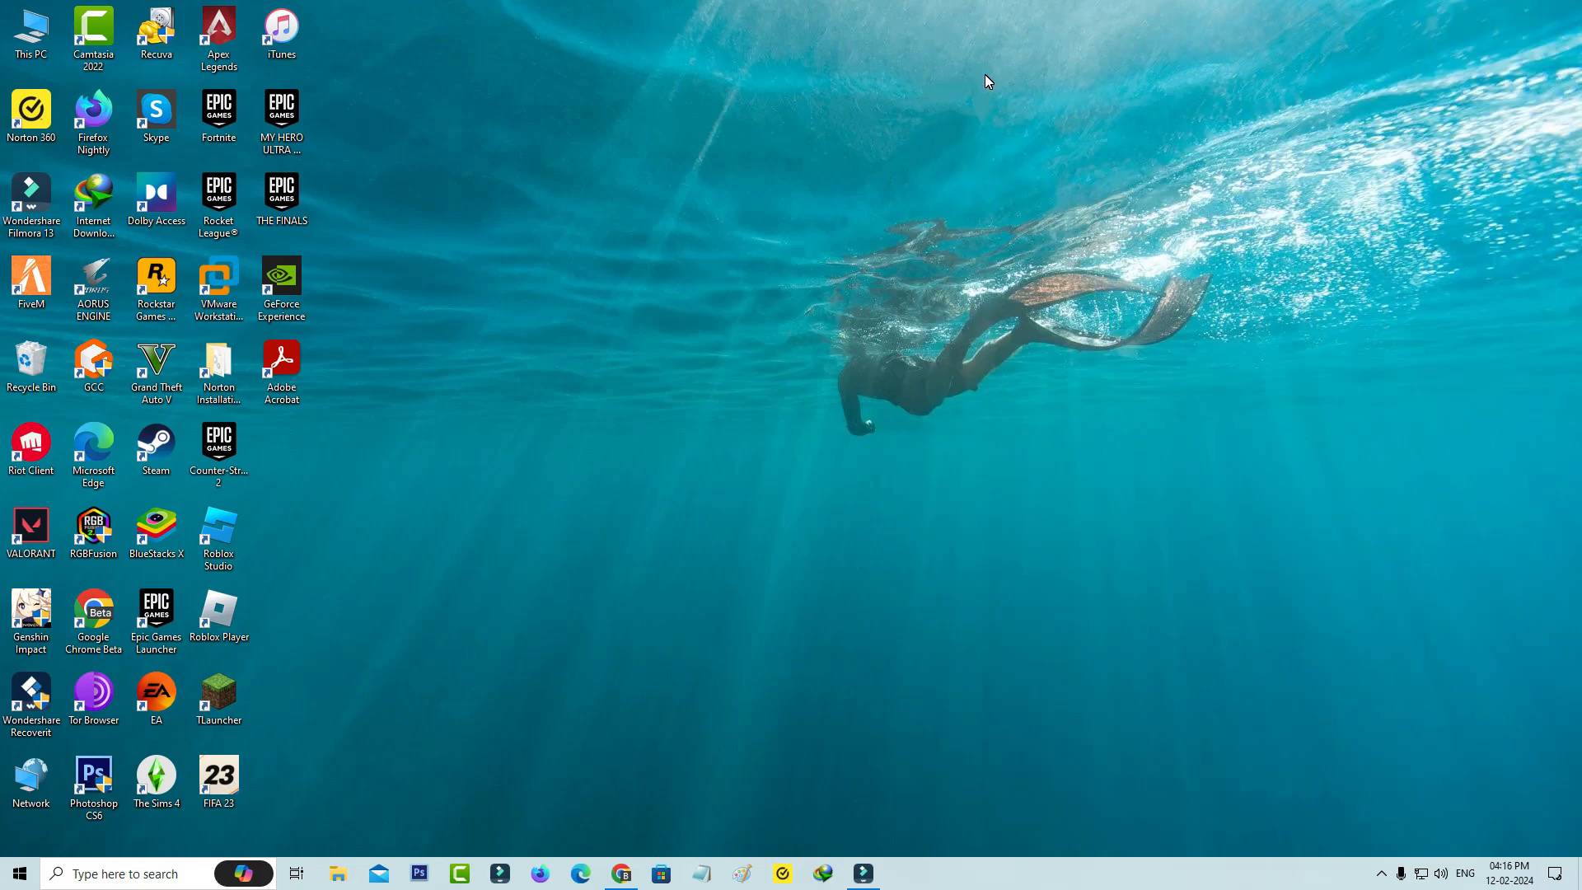
click(18, 874)
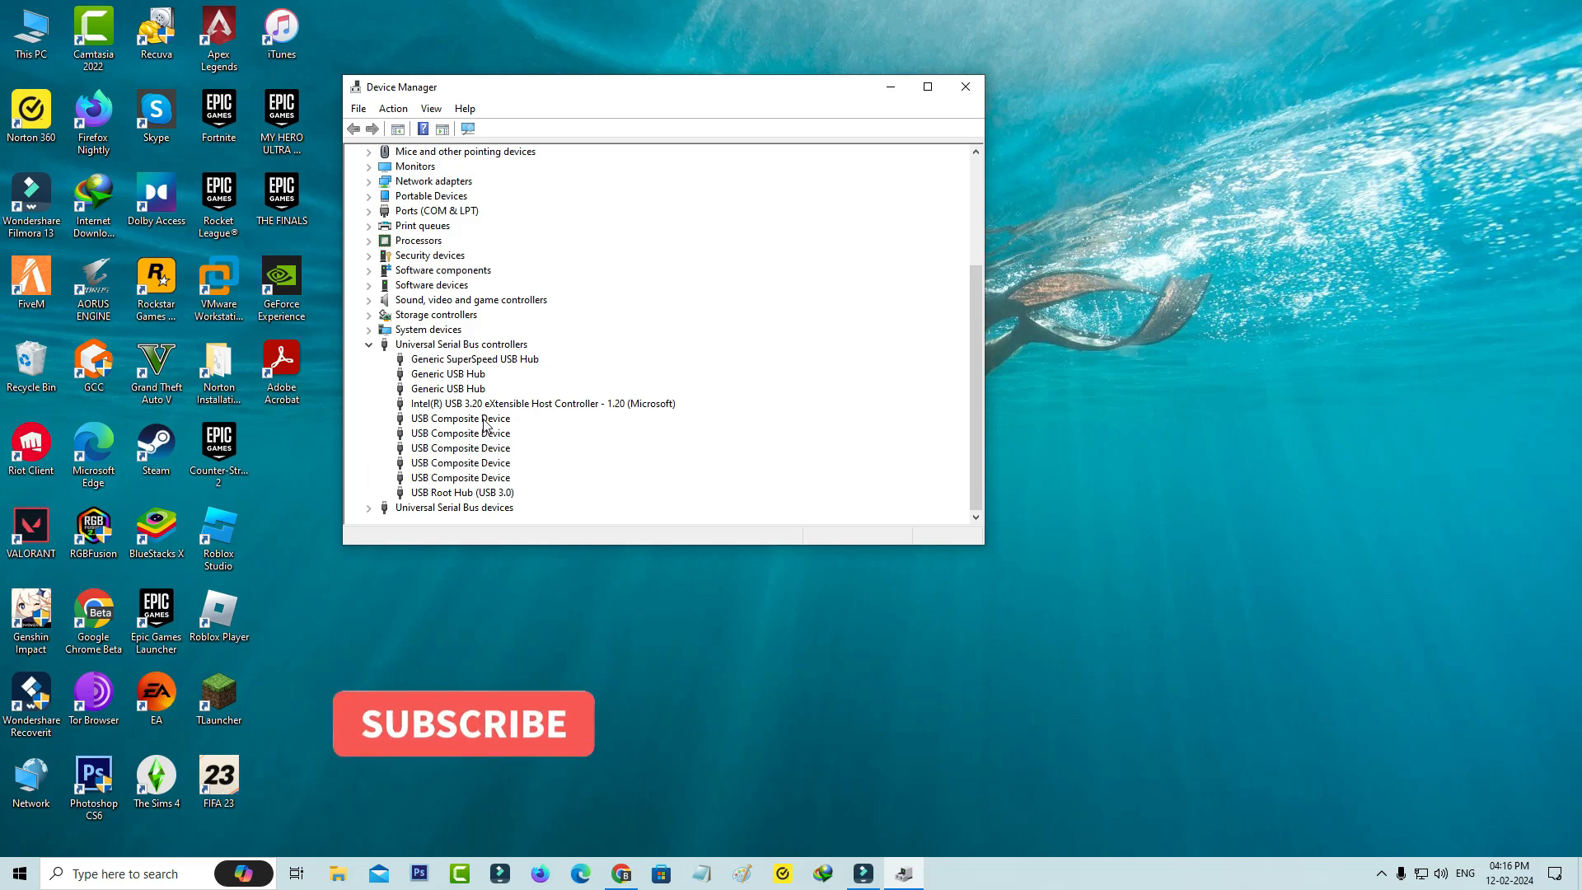
right_click(460, 418)
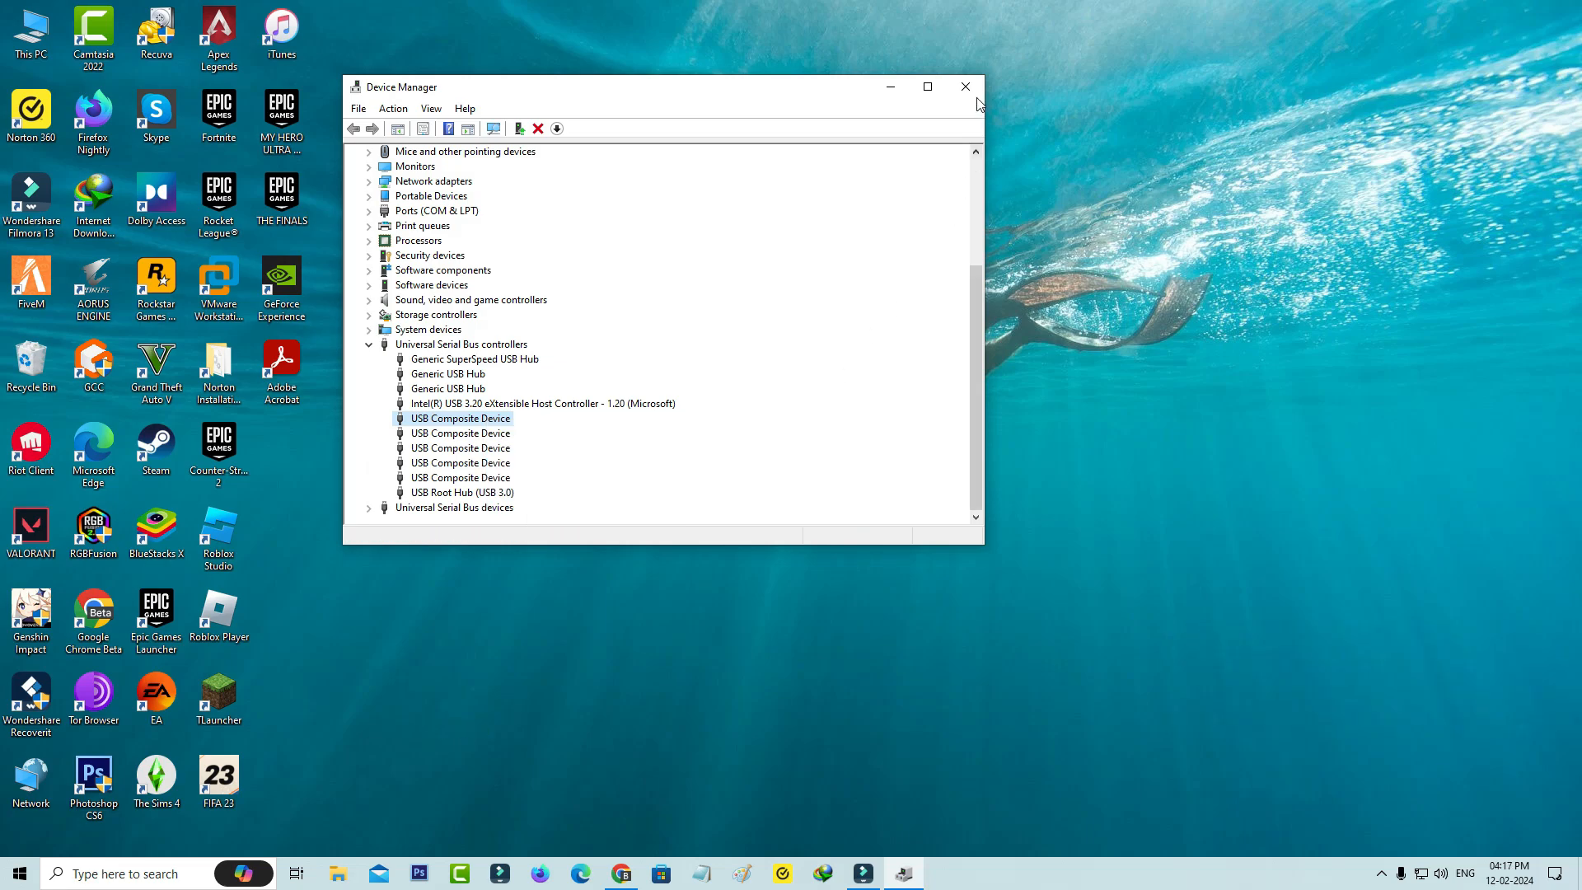
click(963, 87)
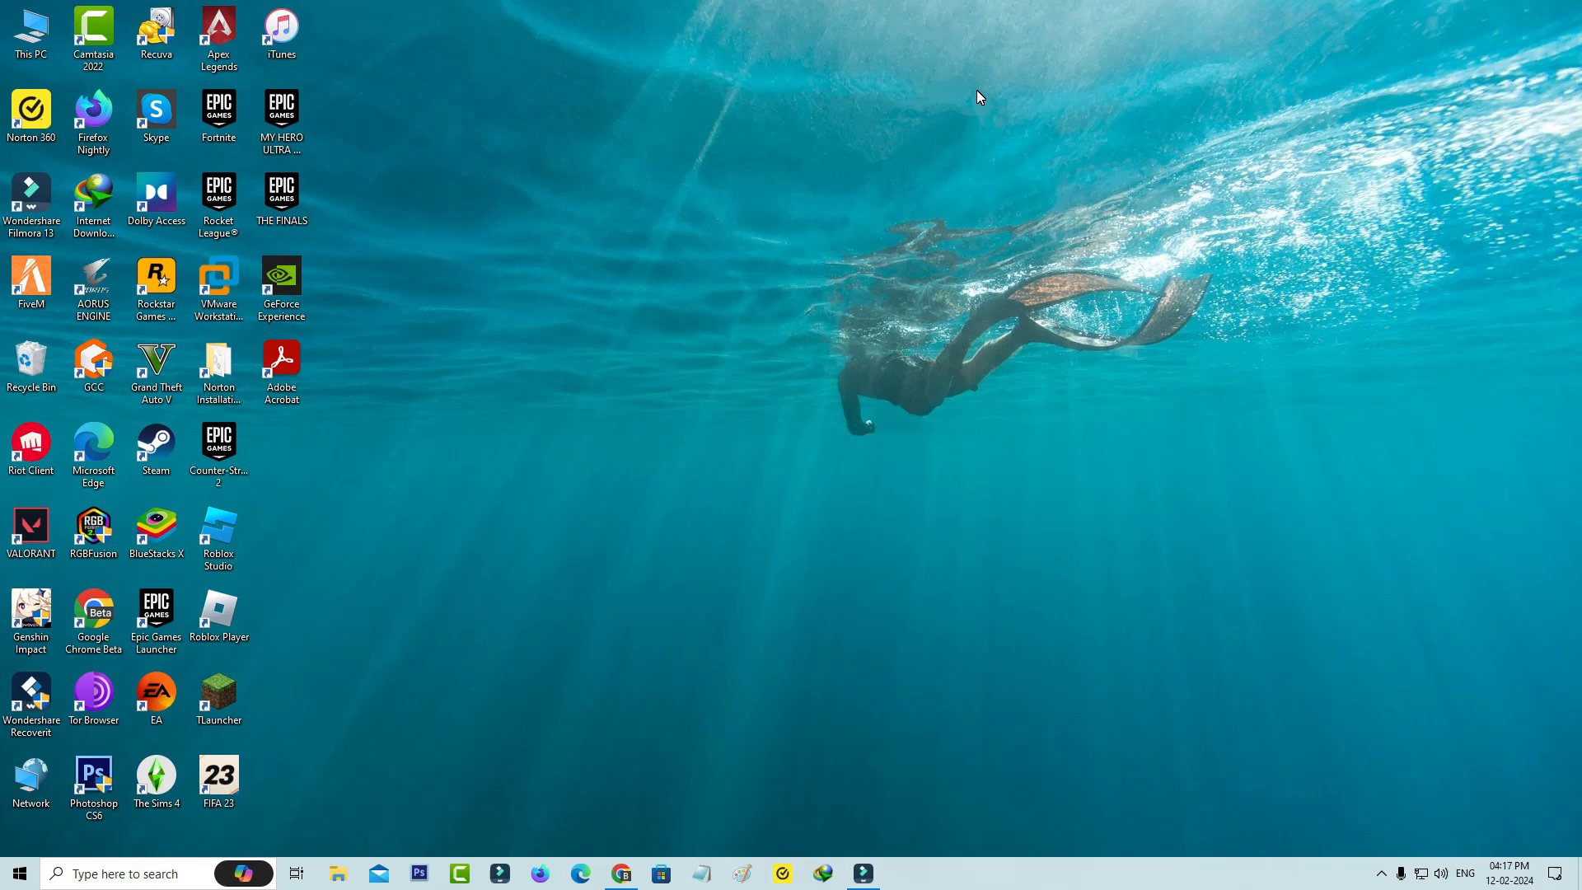
Step: Search for power, open Power & sleep, and reach Additional power settings
click(14, 874)
text(power)
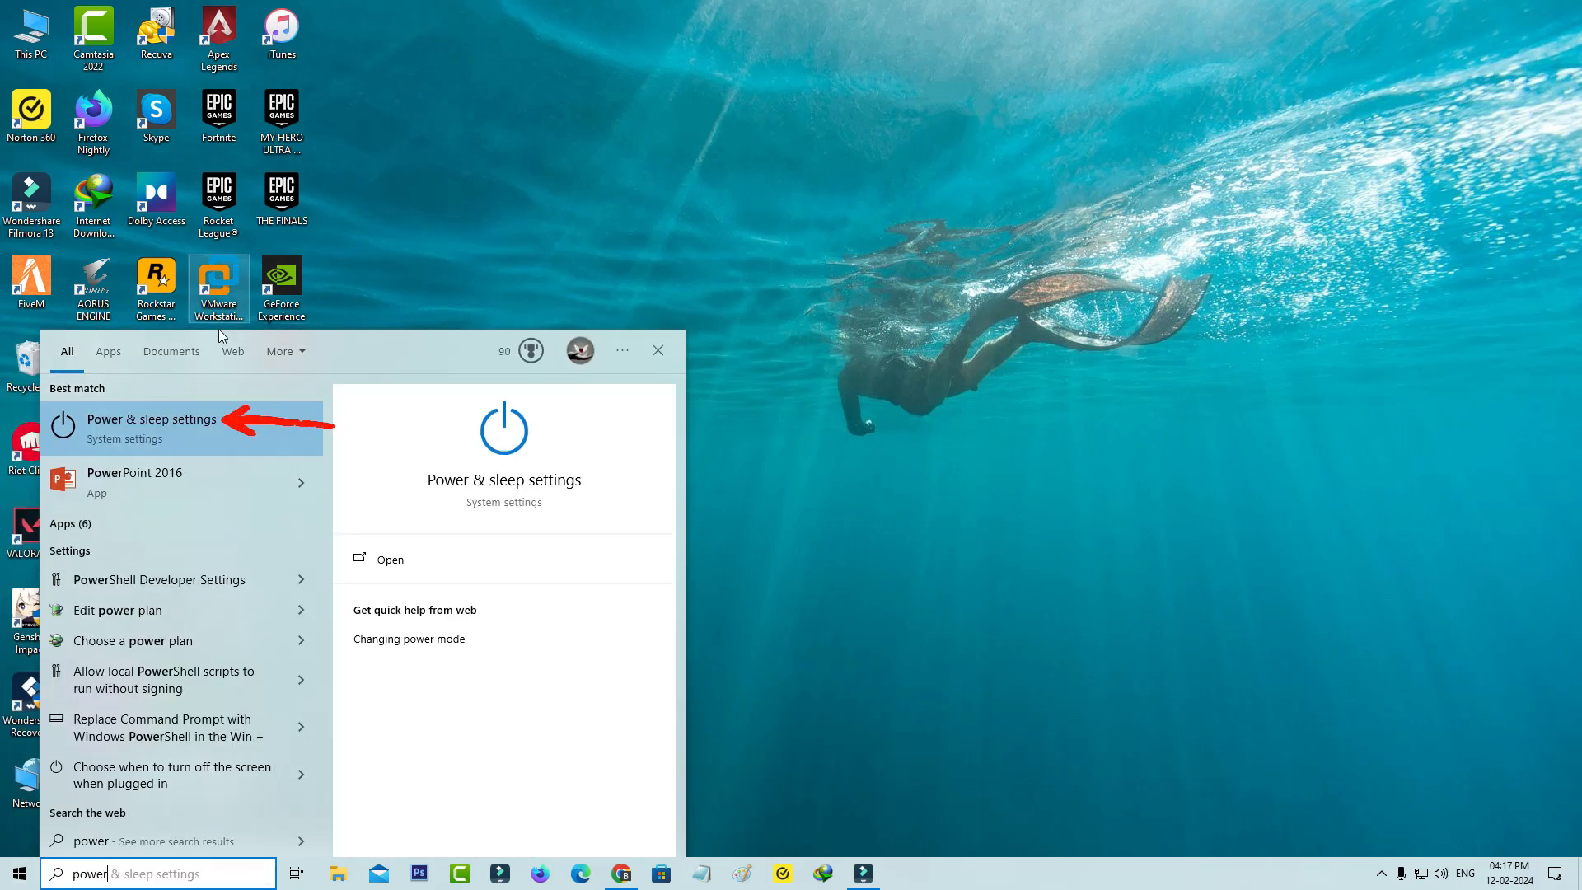
click(151, 418)
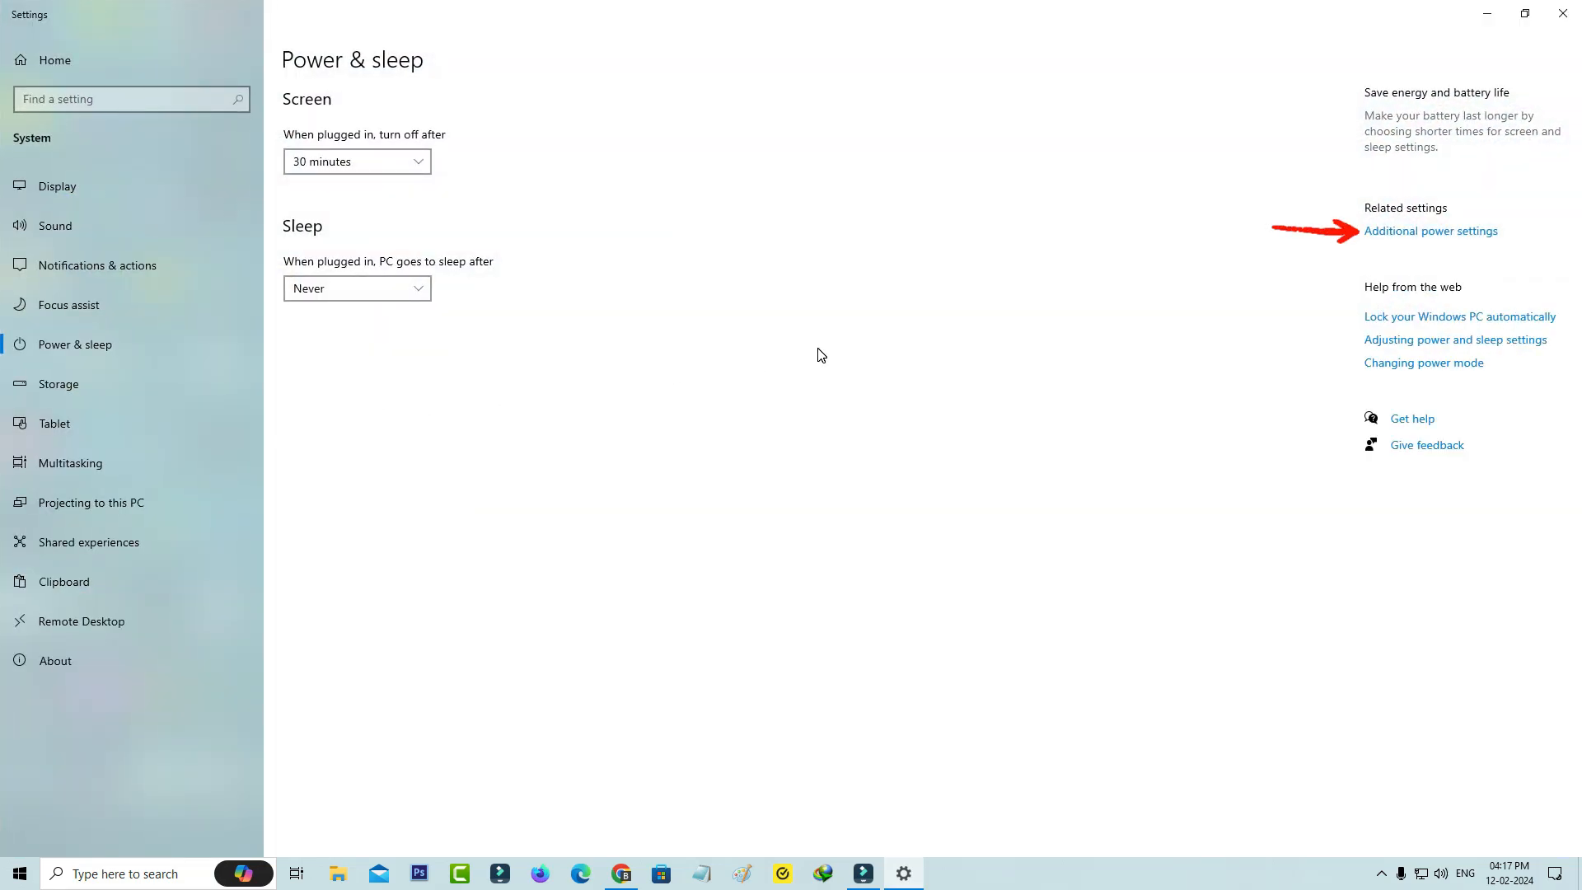
click(1430, 230)
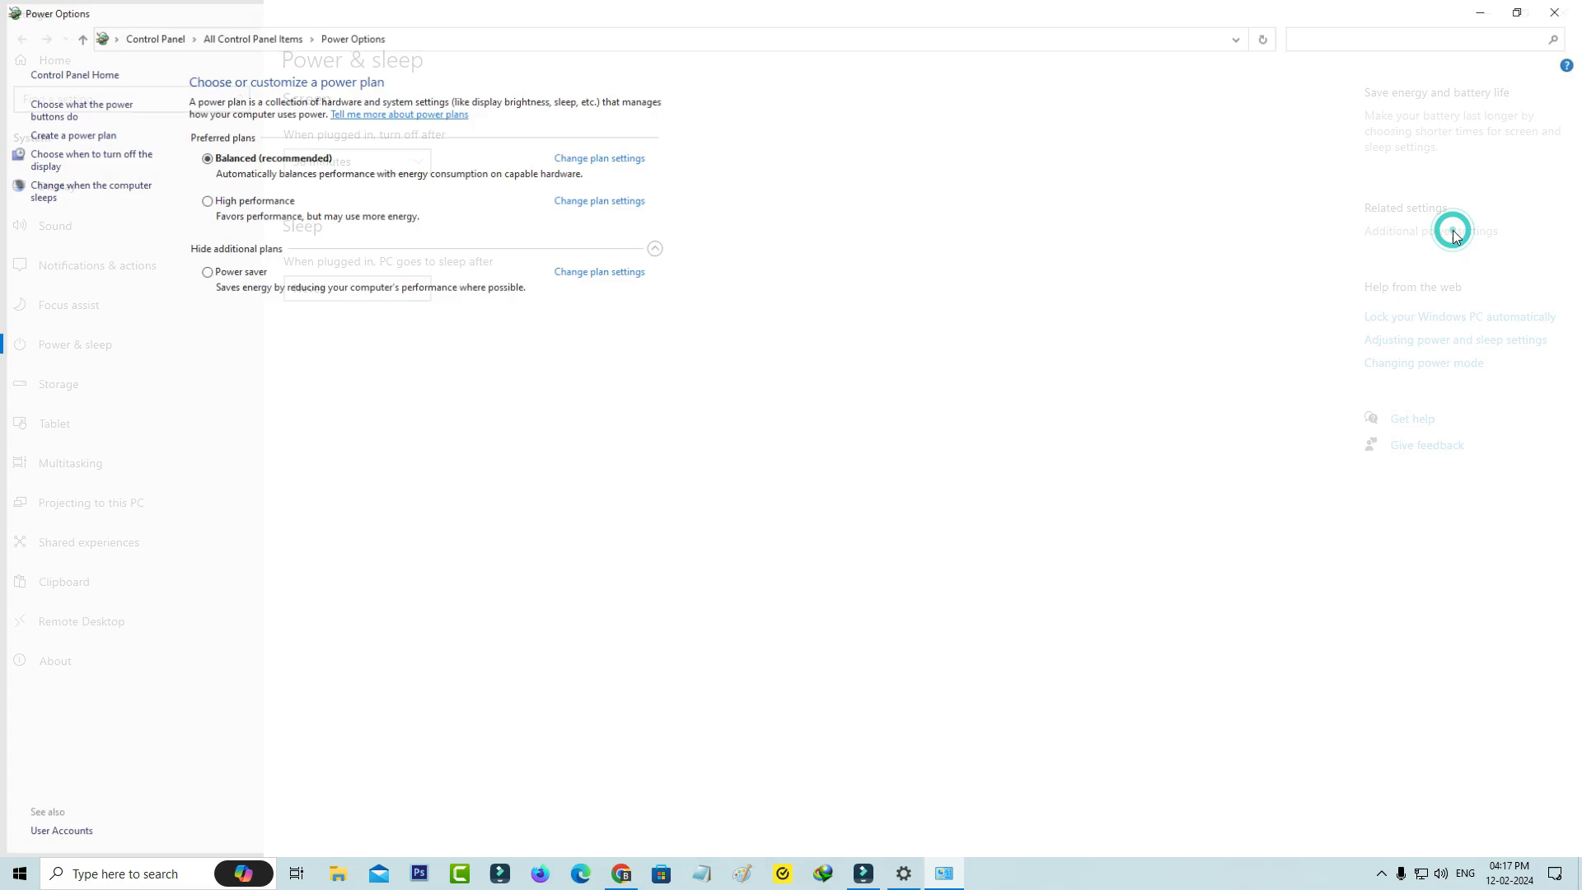
Step: Select the High performance plan and open its advanced power settings
click(1441, 230)
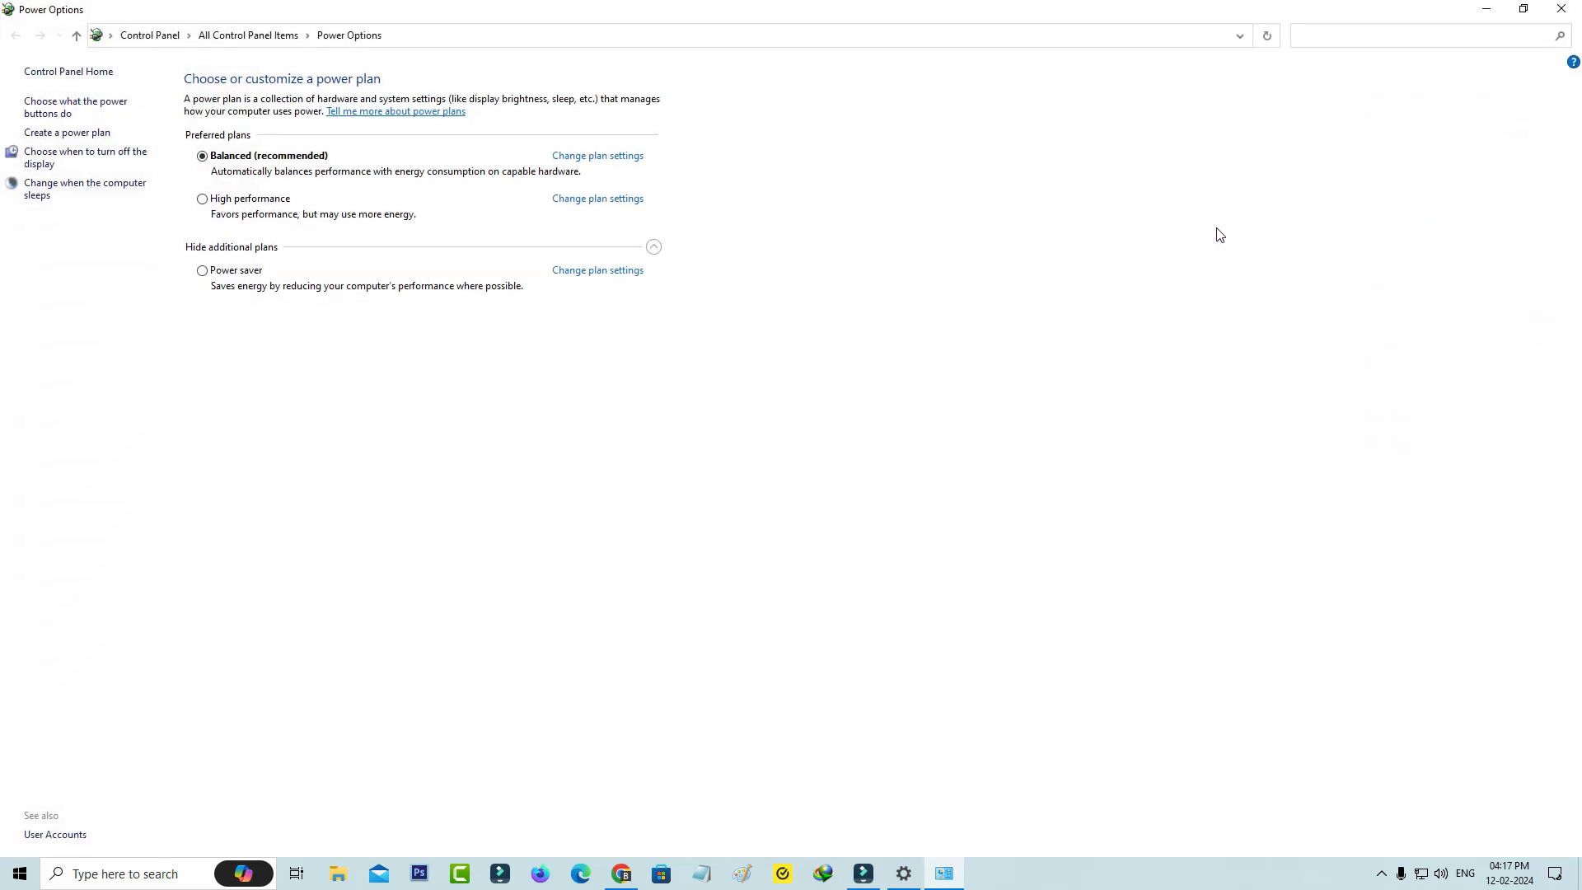
click(202, 199)
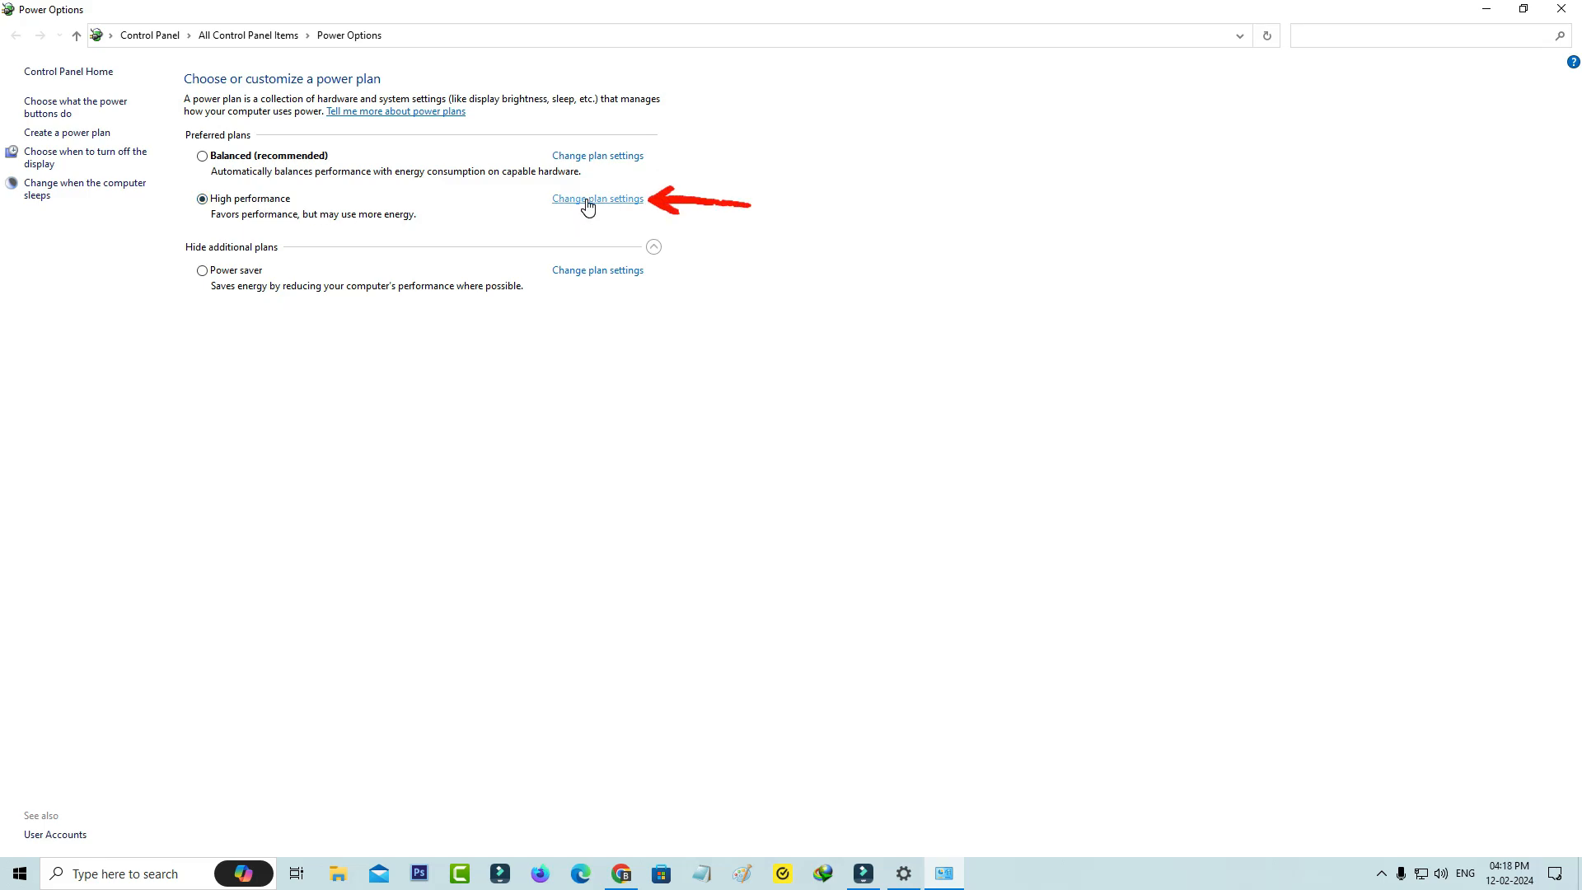
click(597, 198)
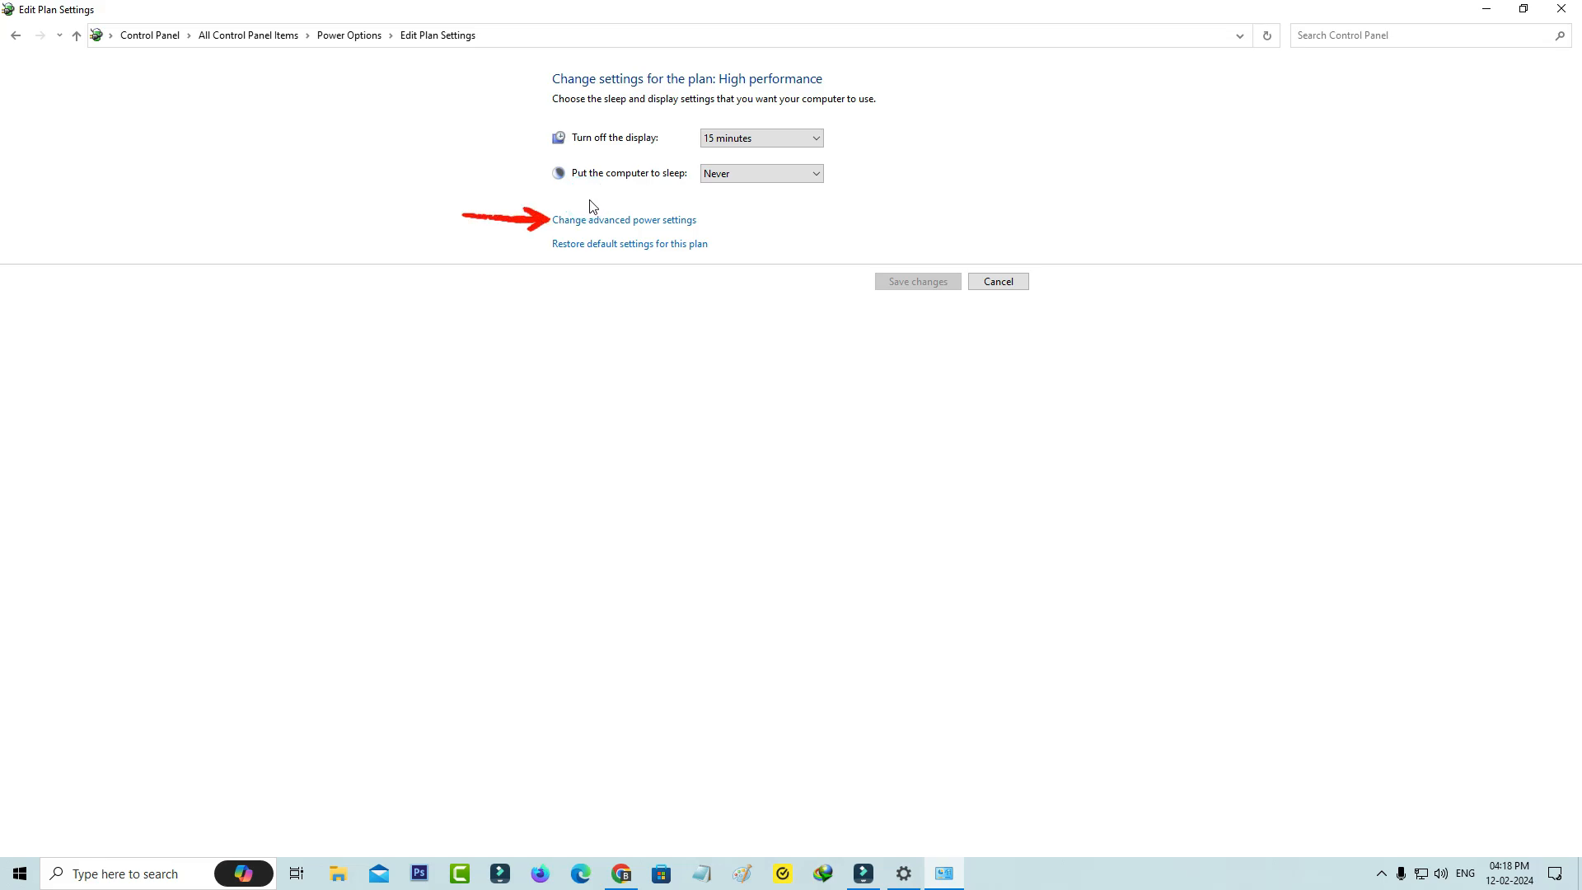
click(624, 219)
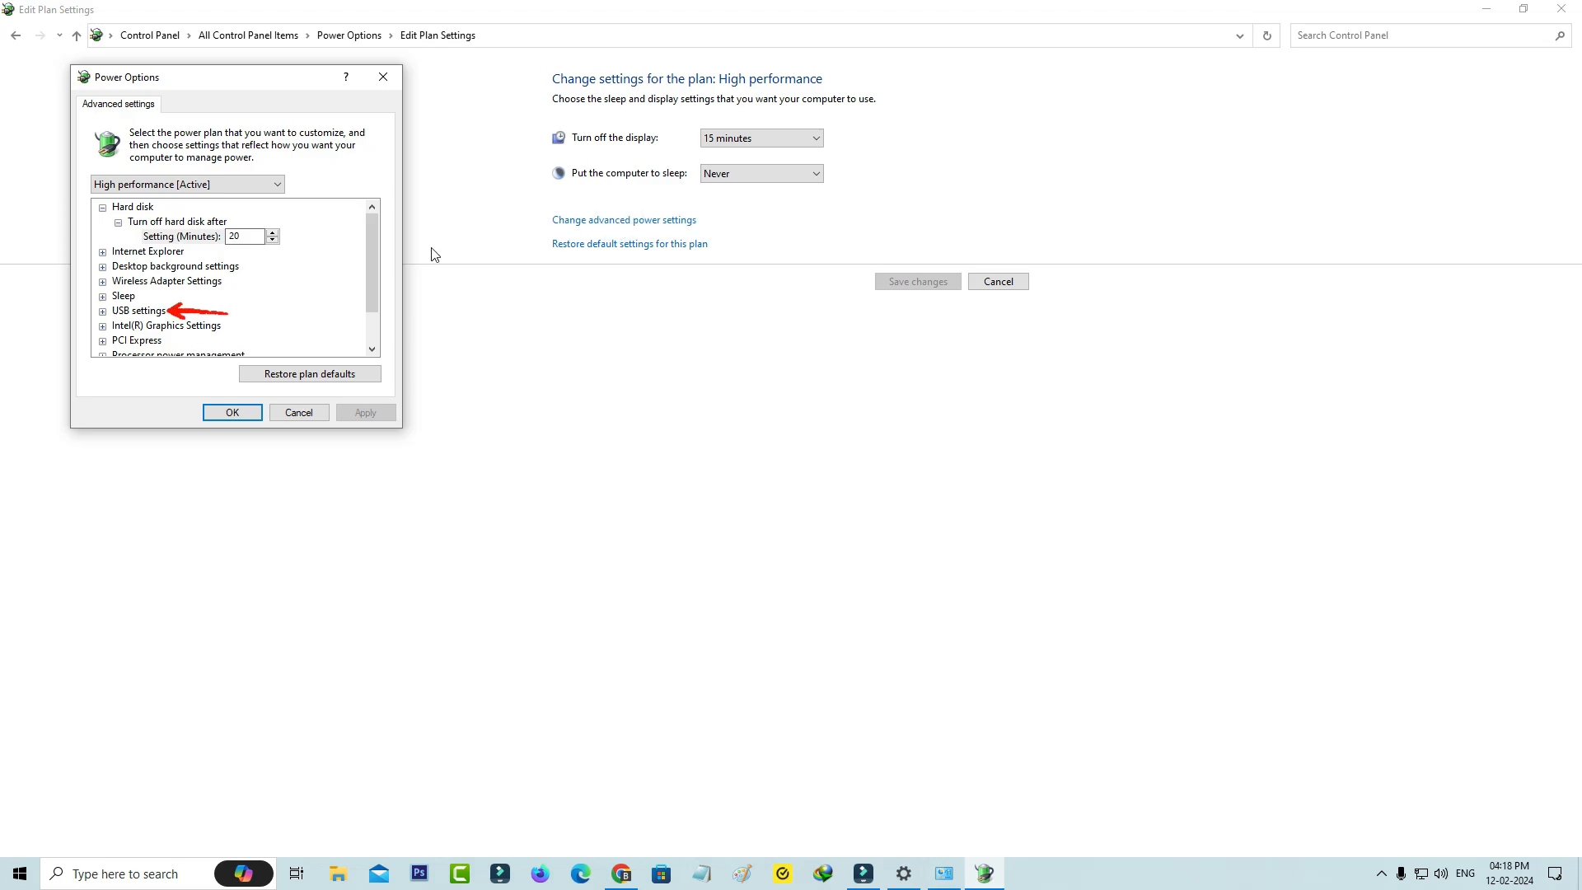
Step: Set USB selective suspend to Disabled for High performance and apply
click(102, 310)
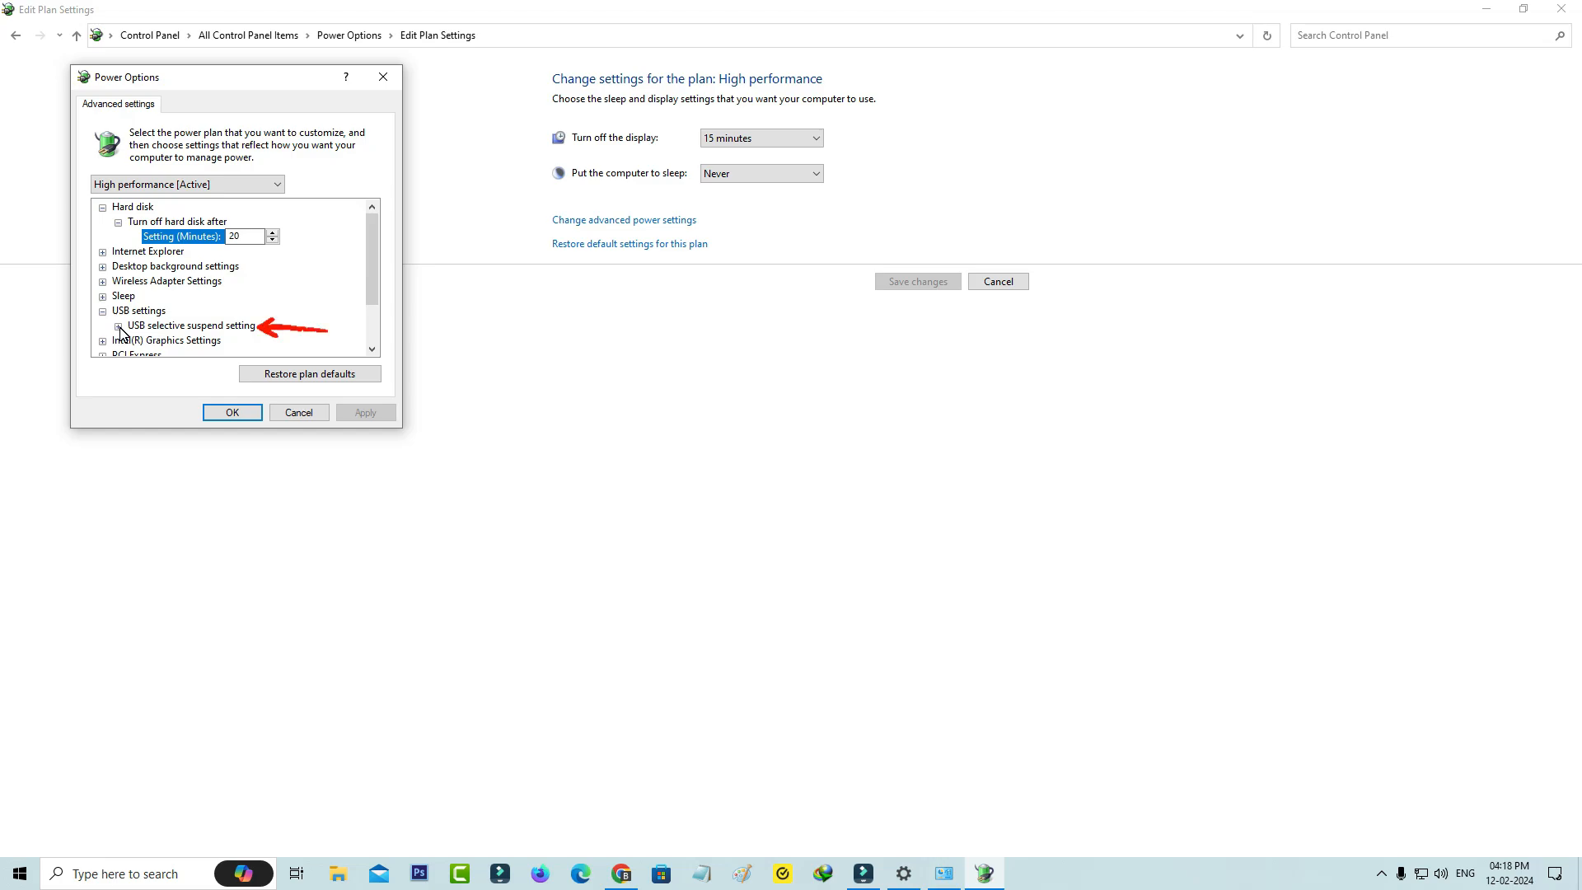
click(118, 326)
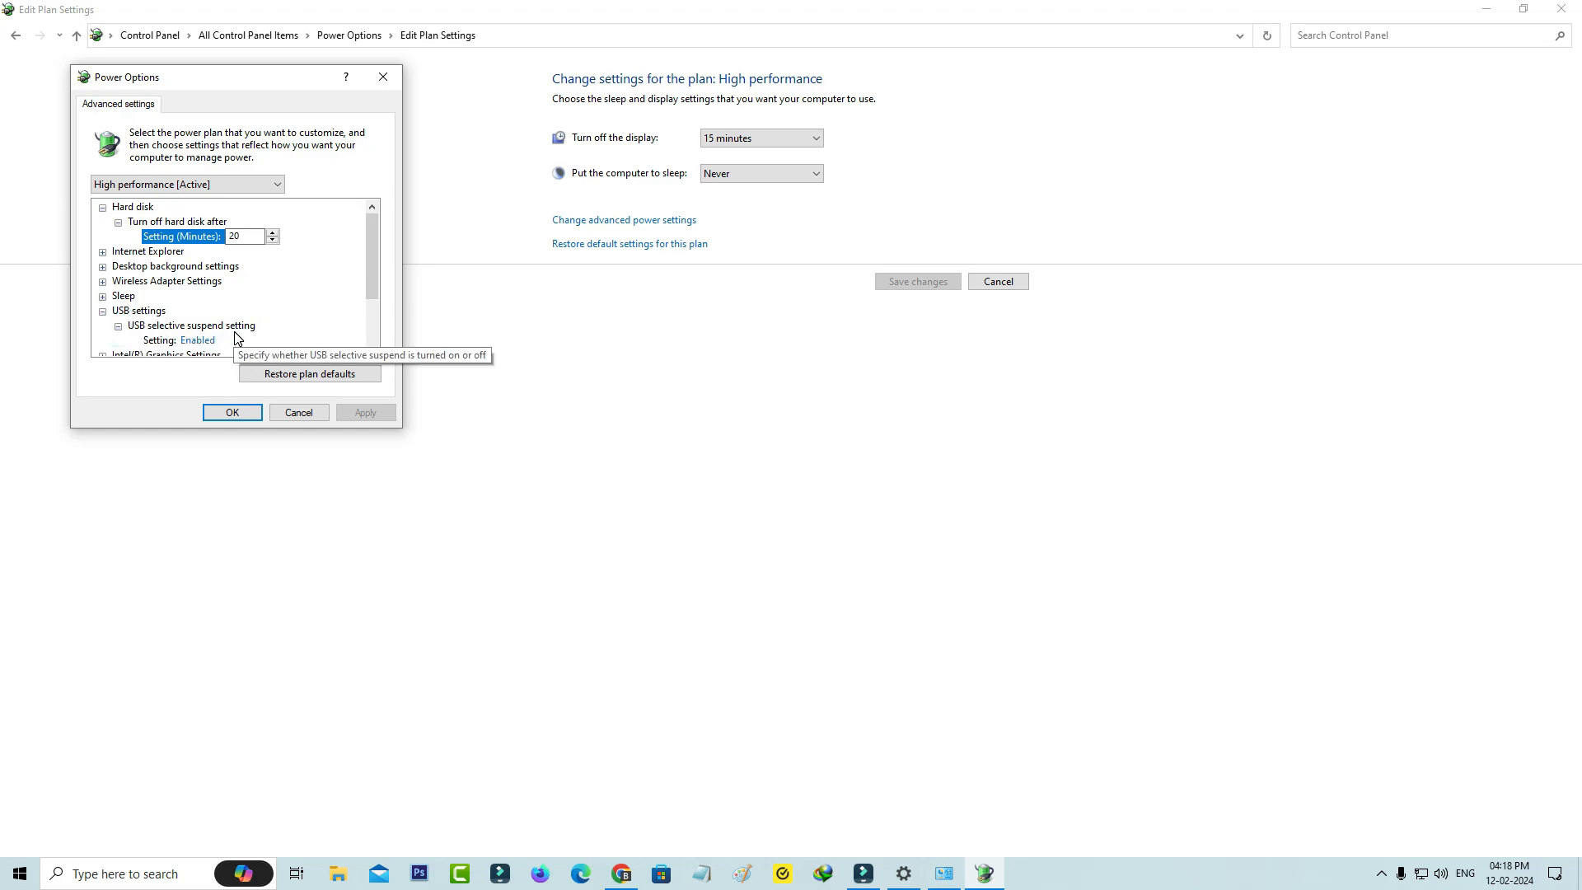
scroll(down, 3)
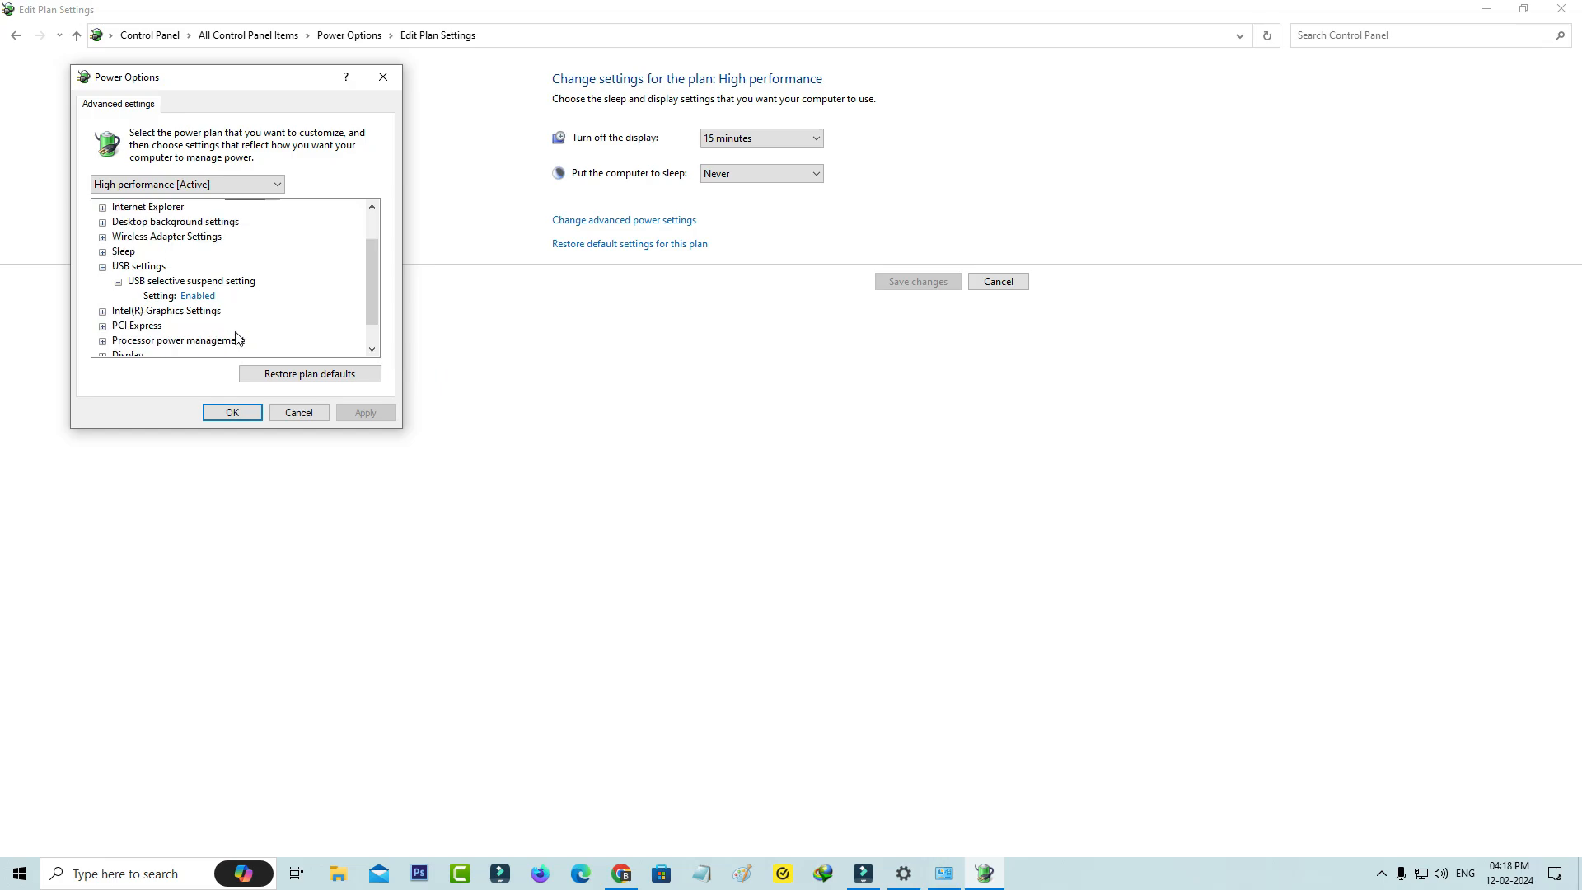
click(212, 296)
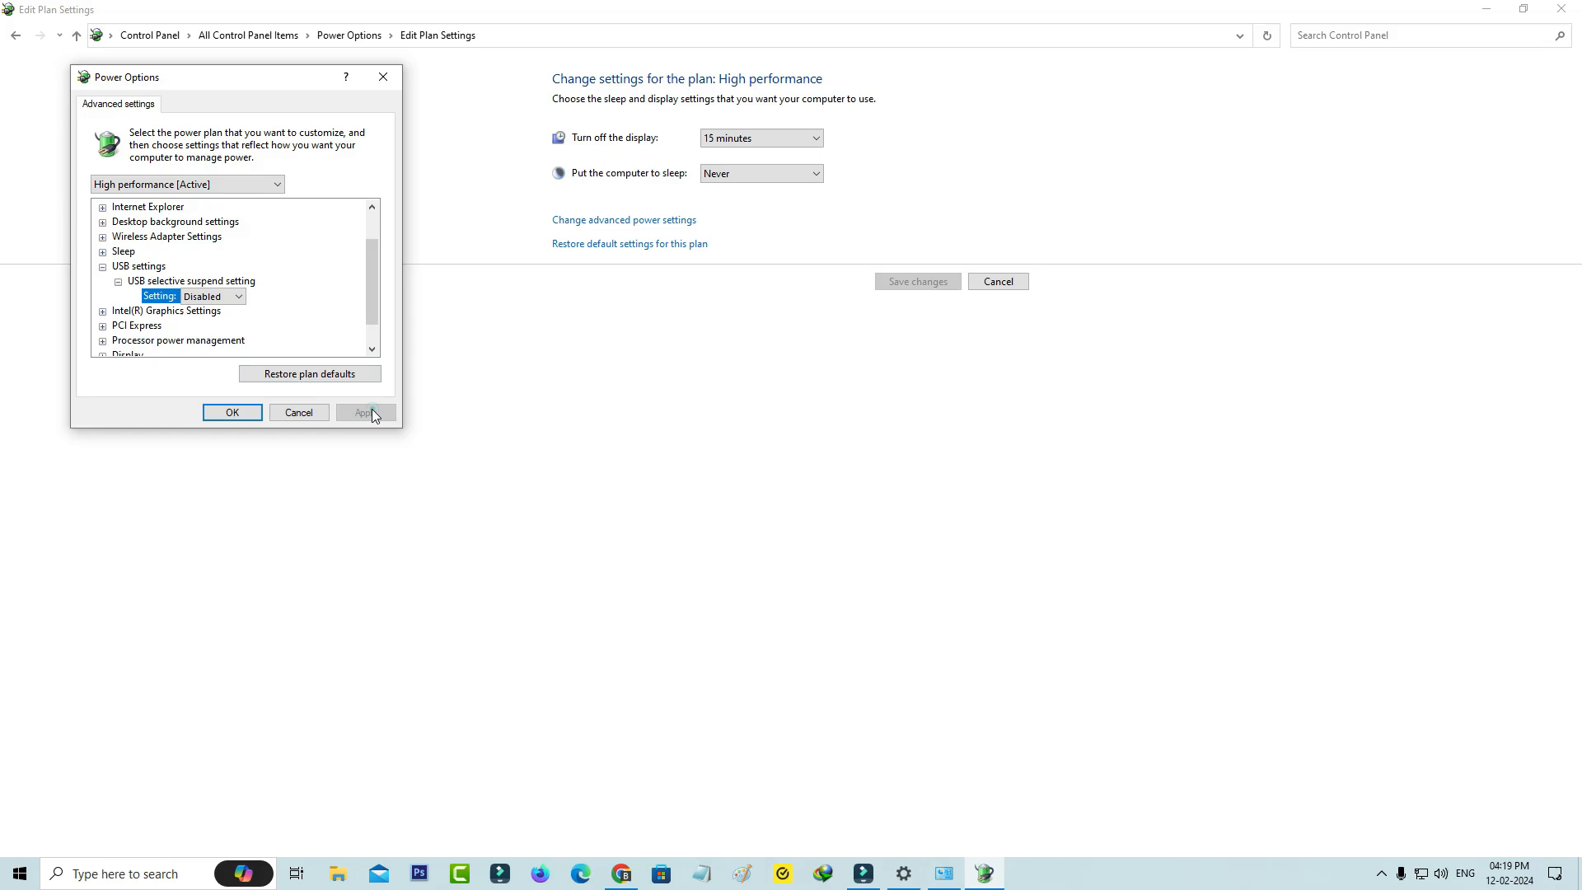
click(233, 412)
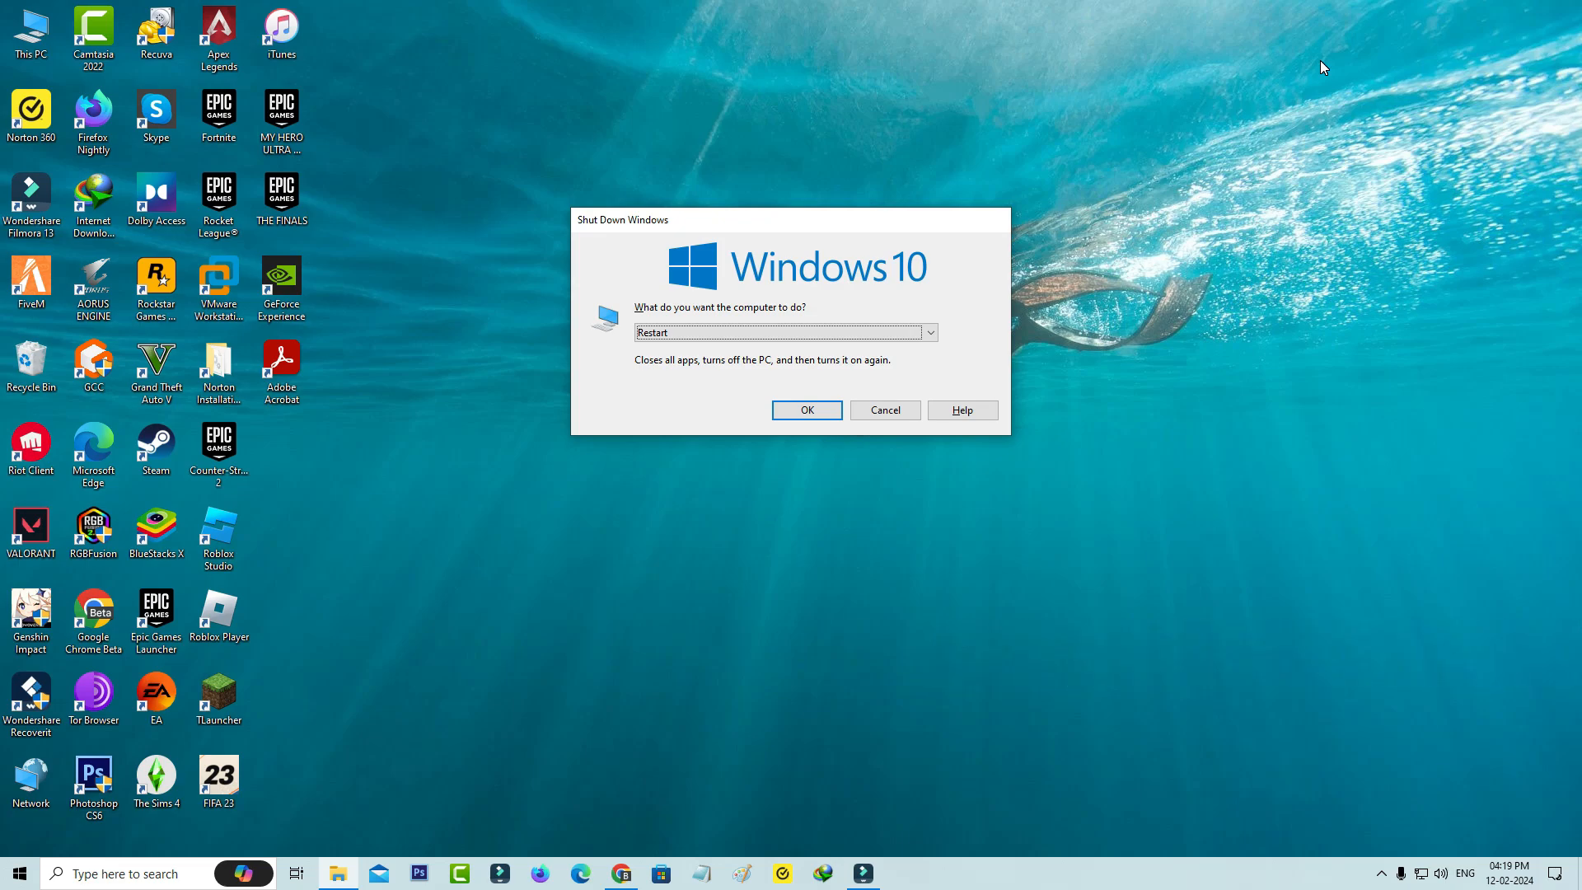
Step: Confirm restarting the computer from Shut Down Windows
click(884, 410)
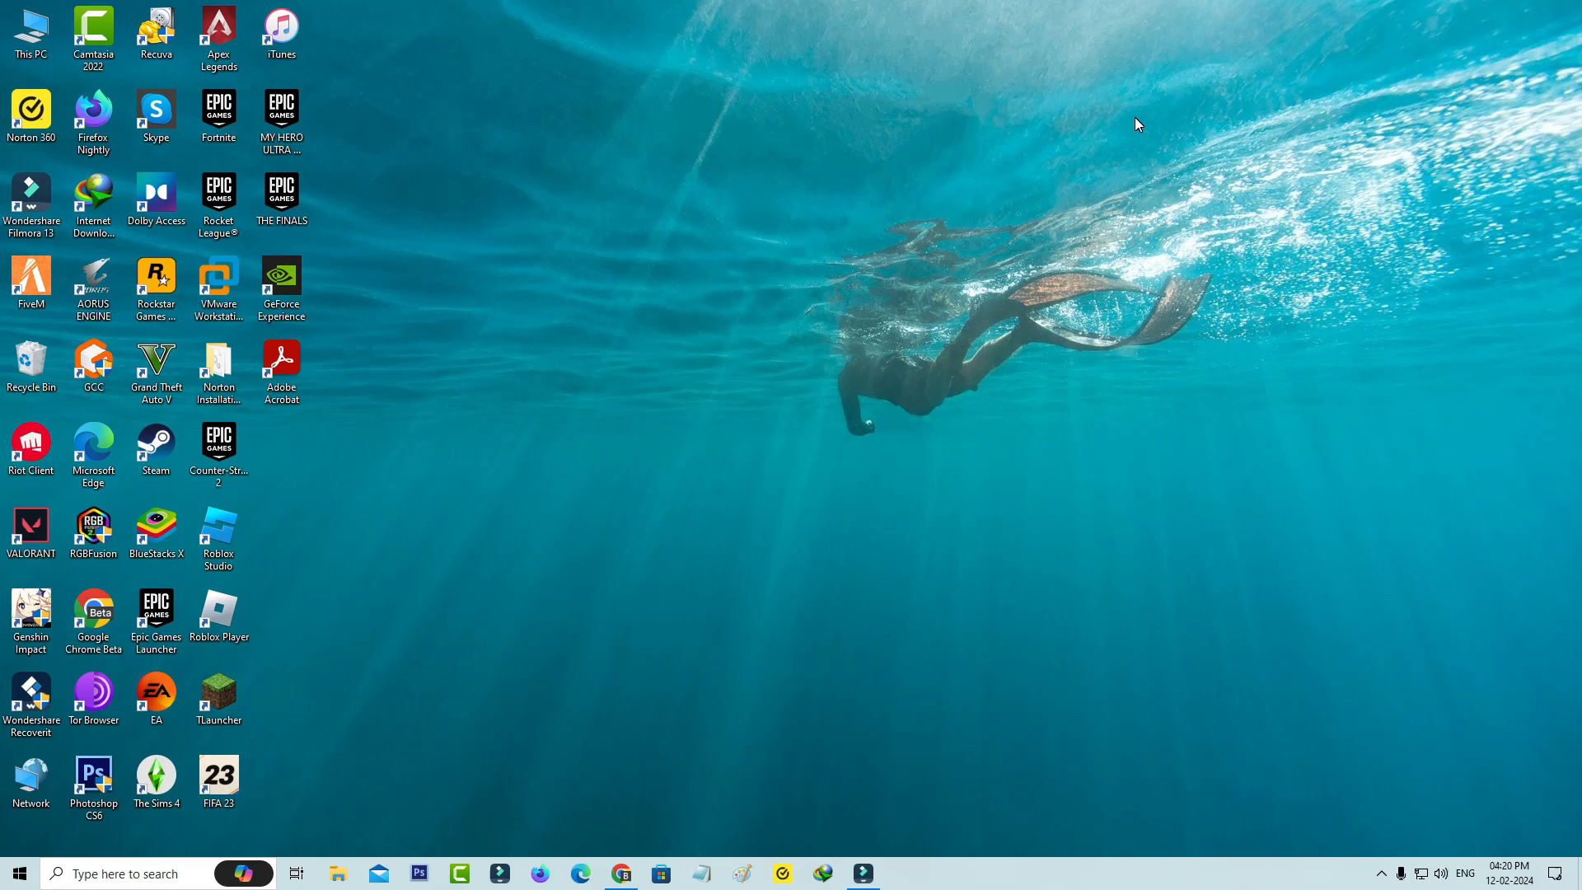